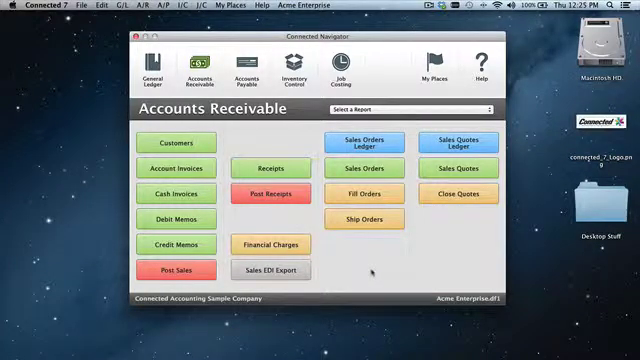
Open the A/R Forms setup window from Connected 7 > Company Setup.
{"action": "left_click", "coordinate": [176, 168]}
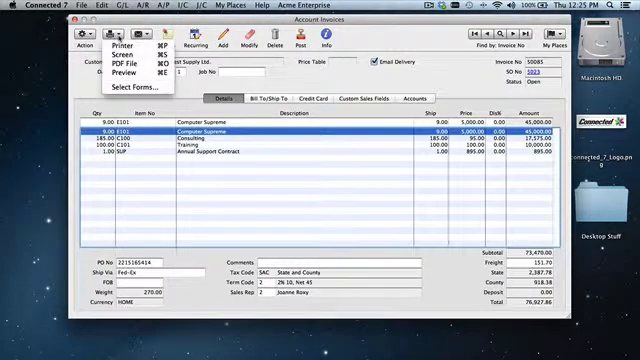
{"action": "left_click", "coordinate": [124, 76]}
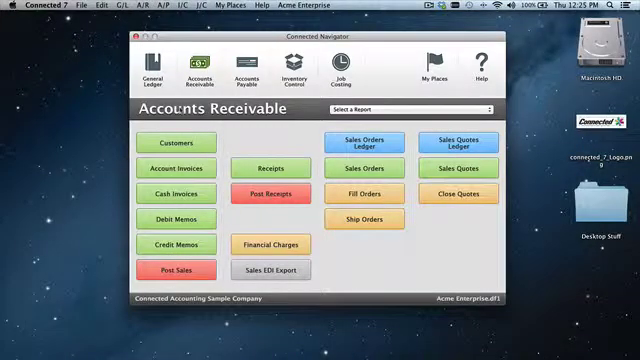
{"action": "left_click", "coordinate": [76, 4]}
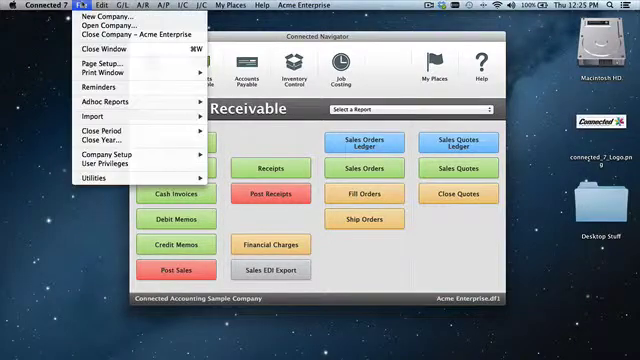
{"action": "left_click", "coordinate": [108, 156]}
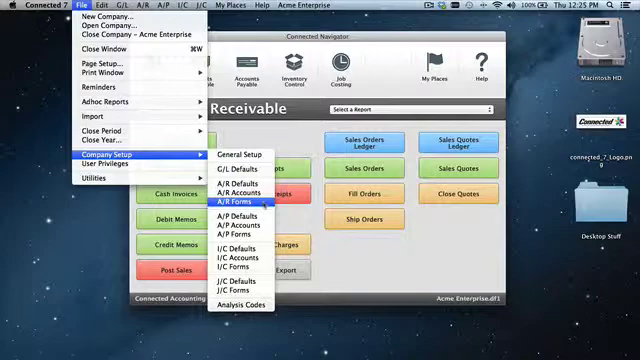
{"action": "left_click", "coordinate": [240, 194]}
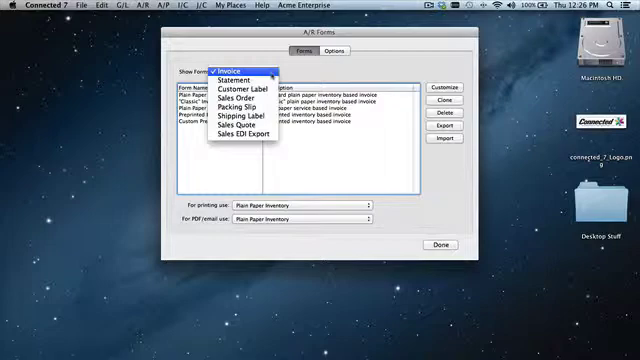
Show the Invoice forms and open the selected invoice form in the Custom Form Editor.
{"action": "left_click", "coordinate": [236, 68]}
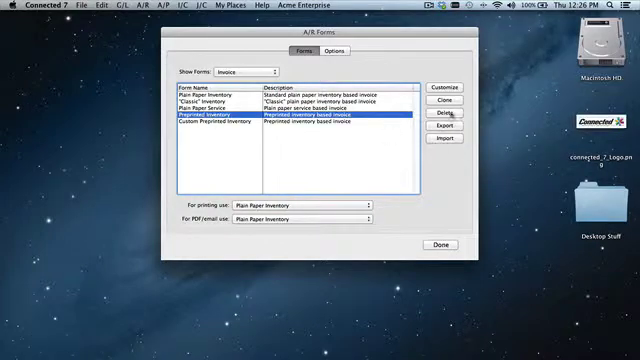
{"action": "mouse_move", "coordinate": [444, 86]}
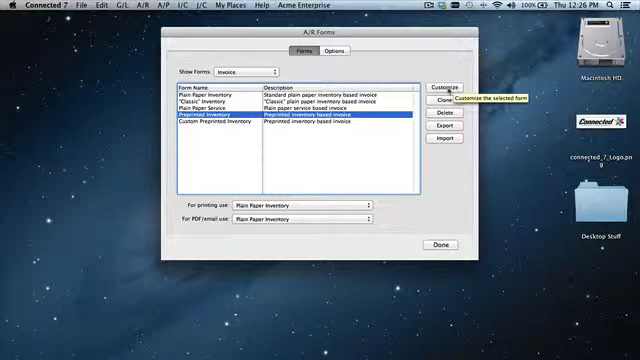
{"action": "left_click", "coordinate": [444, 84]}
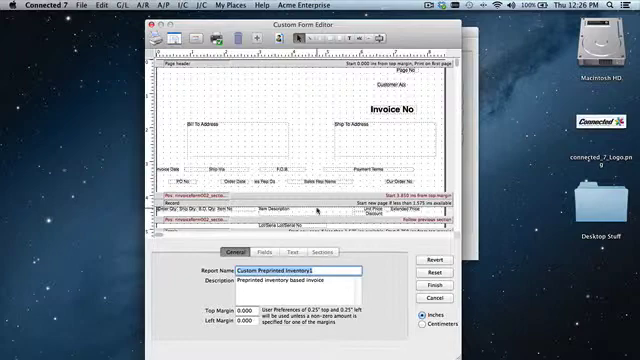
Add a new field to the invoice layout near the Bill To Address box.
{"action": "left_click", "coordinate": [276, 250]}
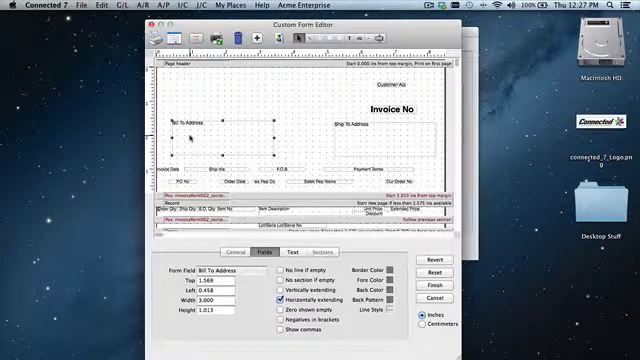
Apply Helvetica font, size and alignment to the new field's text.
{"action": "left_click", "coordinate": [290, 252]}
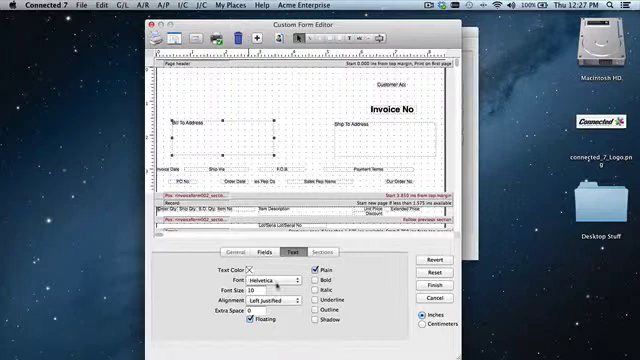
{"action": "left_click", "coordinate": [320, 288]}
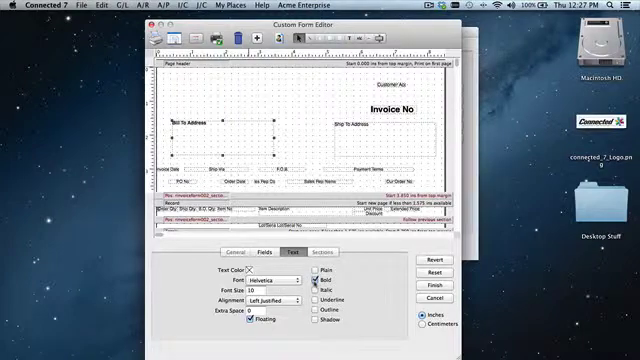
{"action": "left_click", "coordinate": [272, 280]}
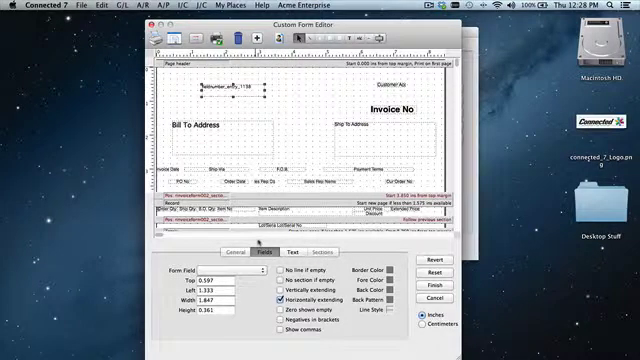
Add a Customer Fax field and place it below the Bill To Address box.
{"action": "left_click", "coordinate": [230, 278]}
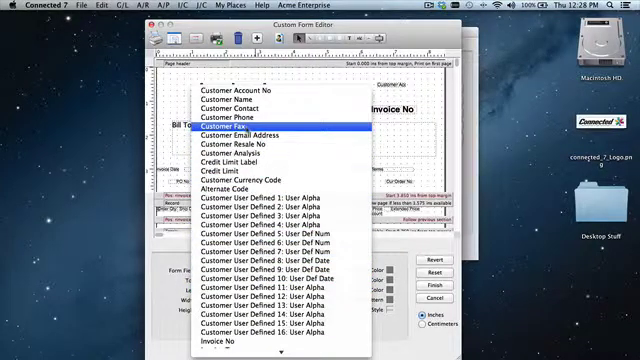
{"action": "left_click", "coordinate": [228, 124]}
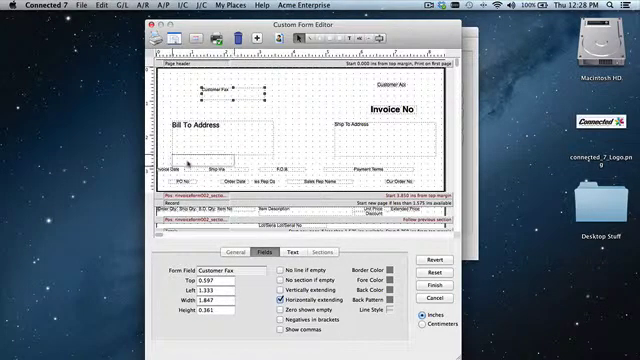
{"action": "left_click_drag", "start_coordinate": [230, 88], "coordinate": [190, 158]}
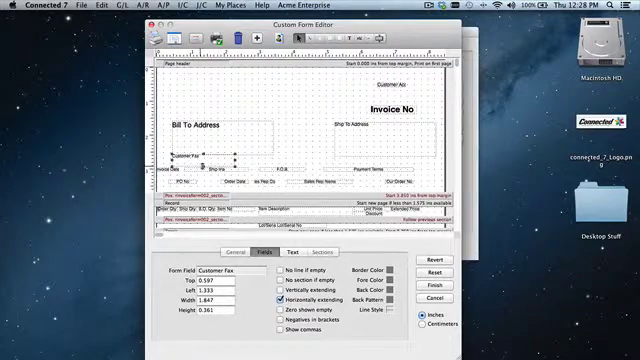
{"action": "left_click", "coordinate": [212, 260]}
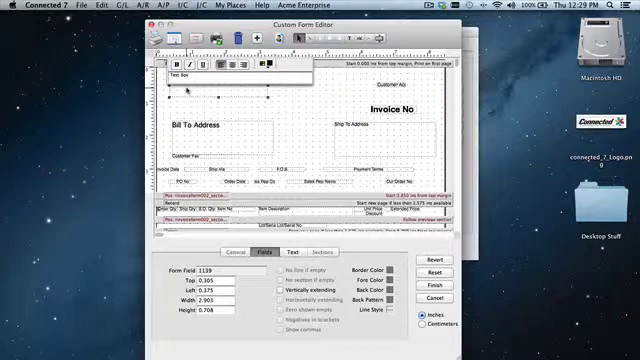
Add a text field near the top left of the invoice form.
{"action": "left_click", "coordinate": [228, 252]}
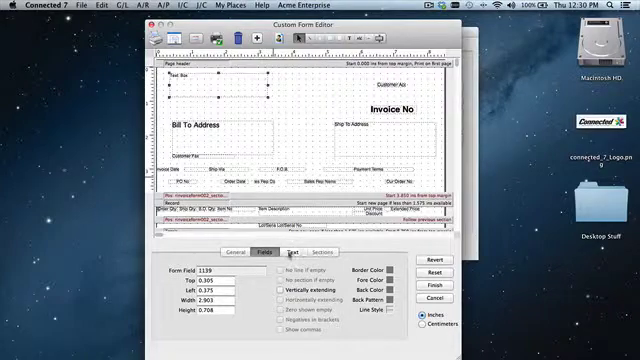
Change the form's Report Name to 'Invoice' on the Form tab.
{"action": "left_click", "coordinate": [208, 256]}
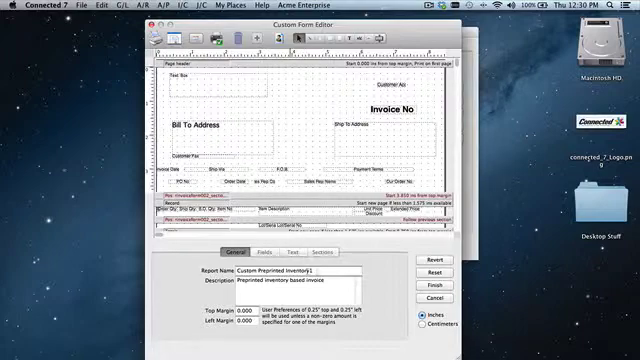
{"action": "triple_click", "coordinate": [290, 272]}
{"action": "type", "text": "Accounti"}
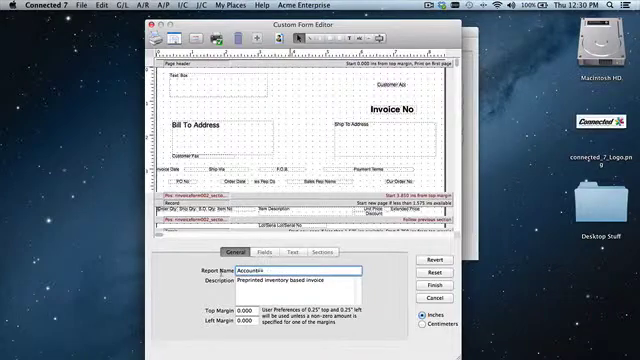
{"action": "type", "text": "Invoice"}
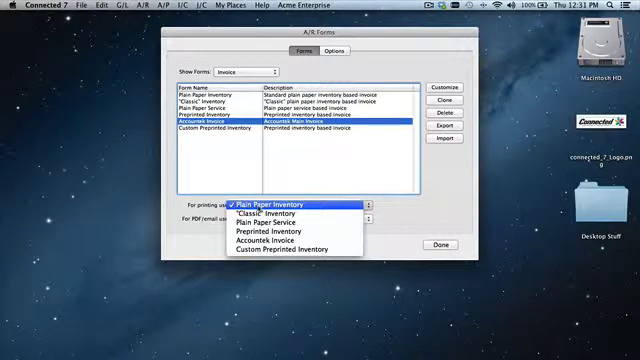
Set the new Invoice form as the form used for printing invoices.
{"action": "left_click", "coordinate": [268, 200]}
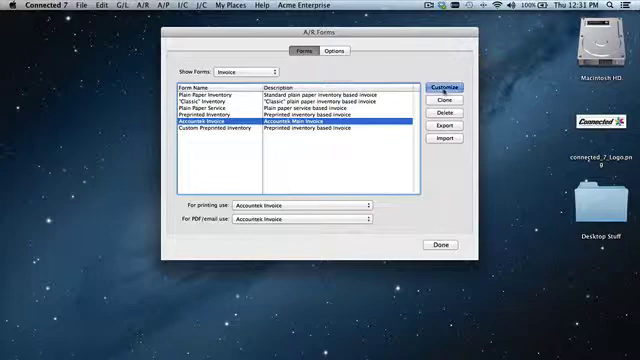
Reopen the new Invoice form in the Custom Form Editor.
{"action": "left_click", "coordinate": [438, 86]}
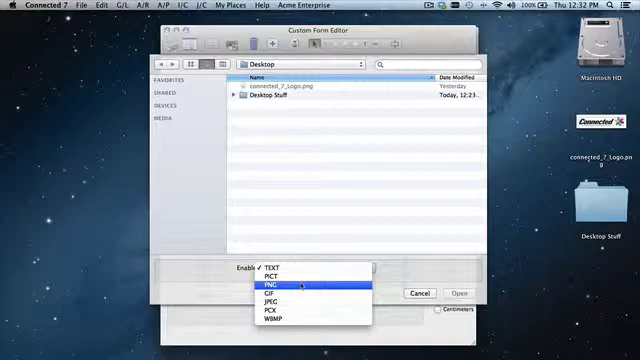
Insert the Connected logo PNG at the top left of the invoice form.
{"action": "left_click", "coordinate": [278, 268]}
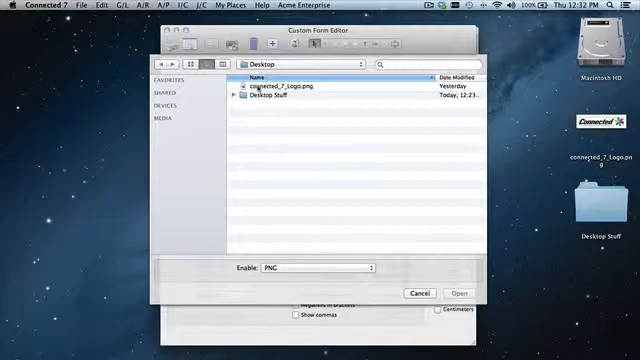
{"action": "left_click", "coordinate": [456, 292]}
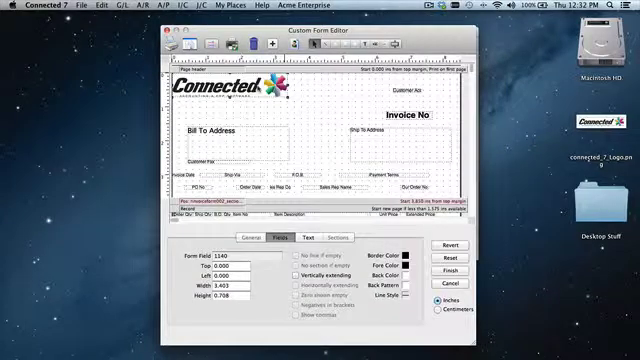